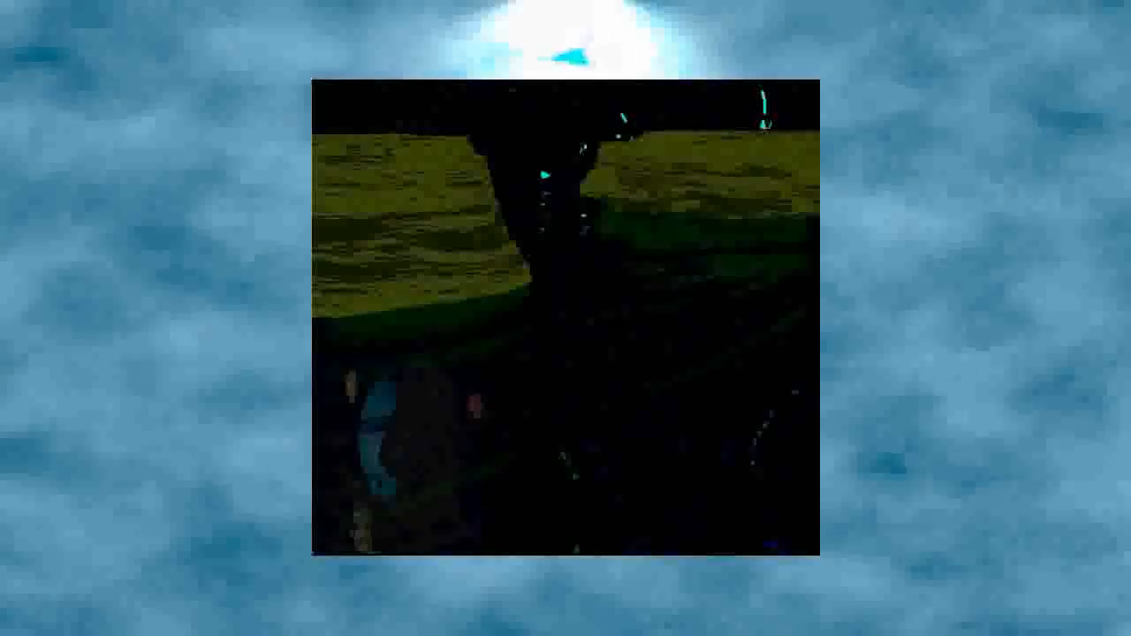
{"action": "mouse_move", "coordinate": [566, 318]}
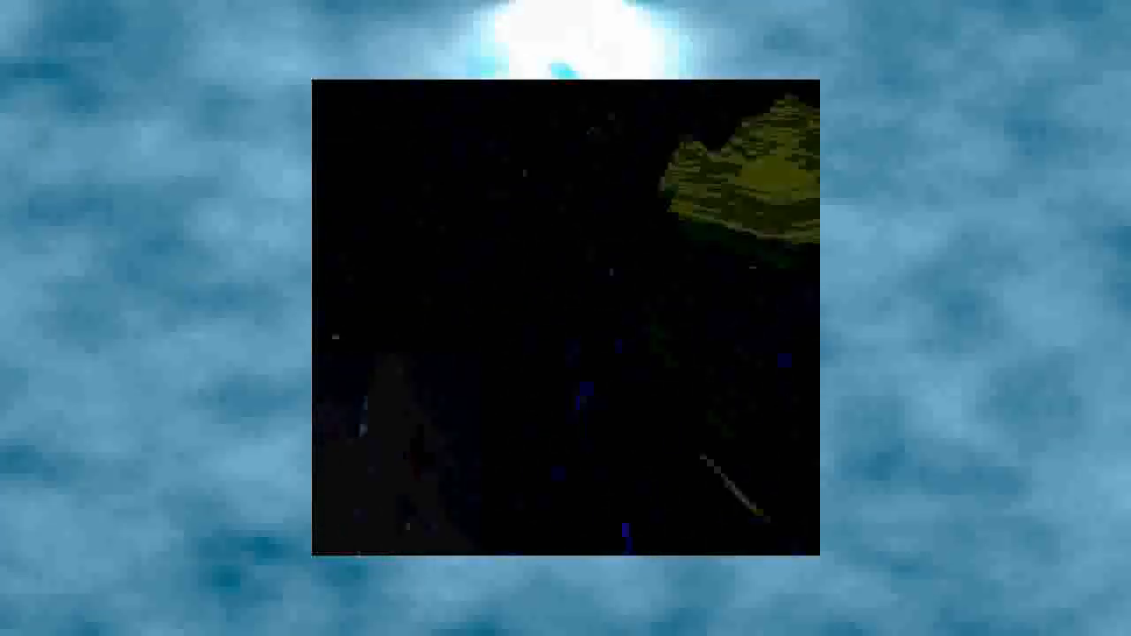